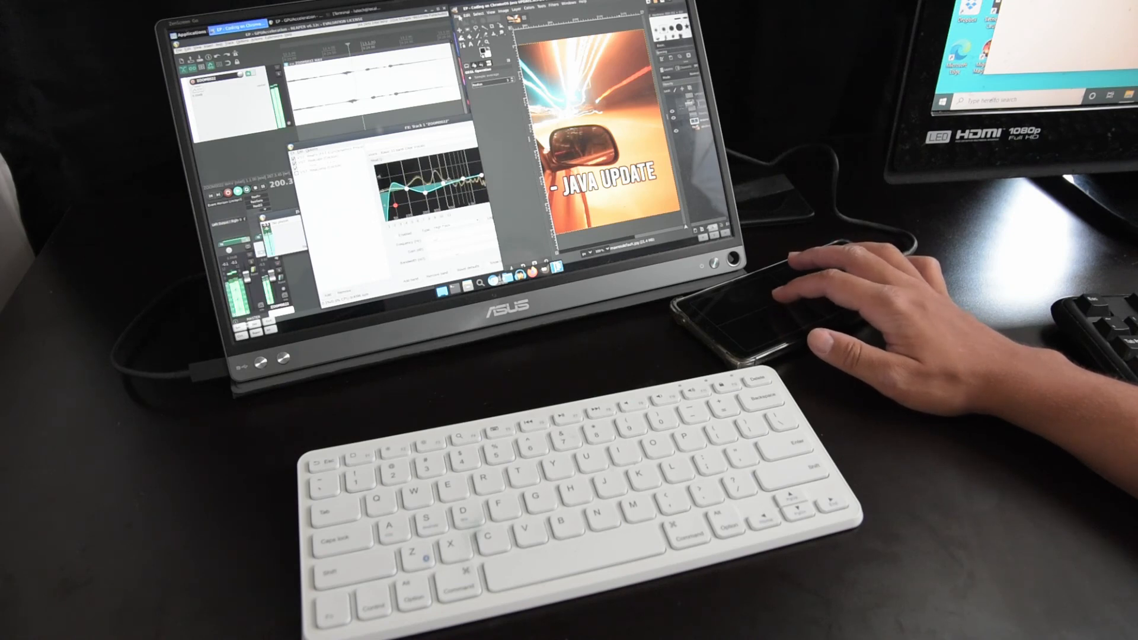
Step: Bring up the Open Image dialog from the File menu, listing the folder's files beside the car image
{"action": "left_click", "coordinate": [466, 8]}
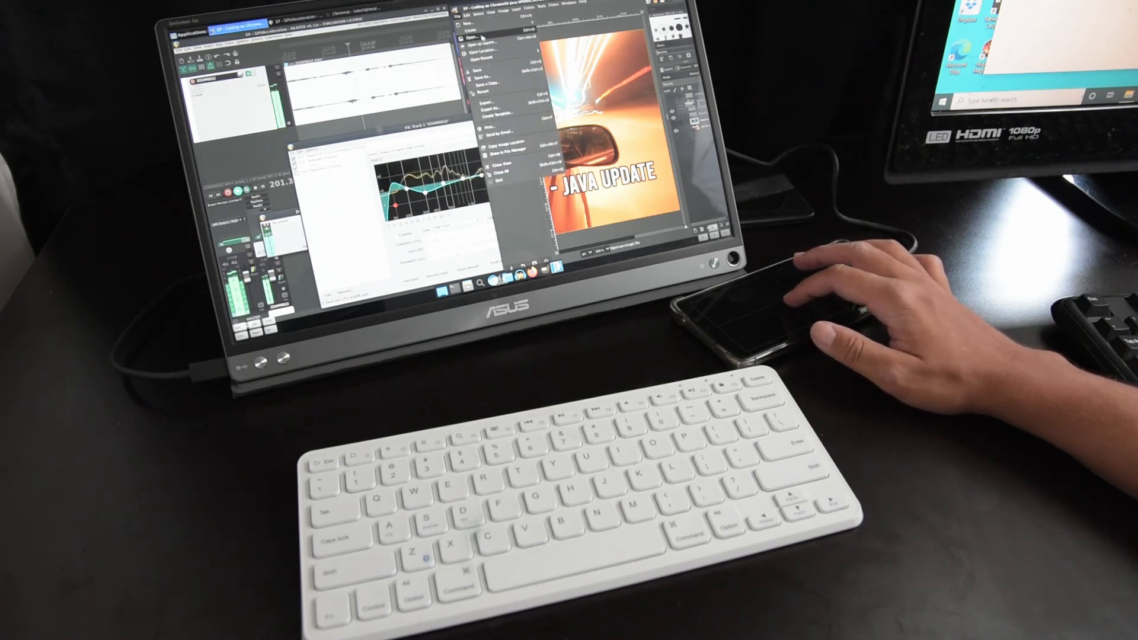
{"action": "left_click", "coordinate": [476, 37]}
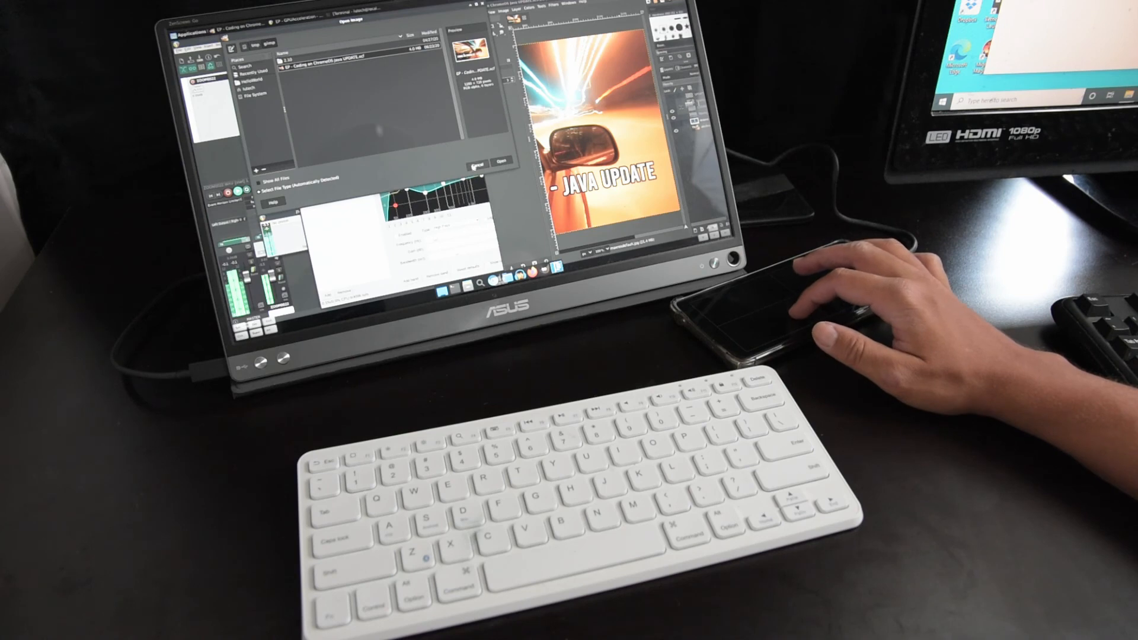